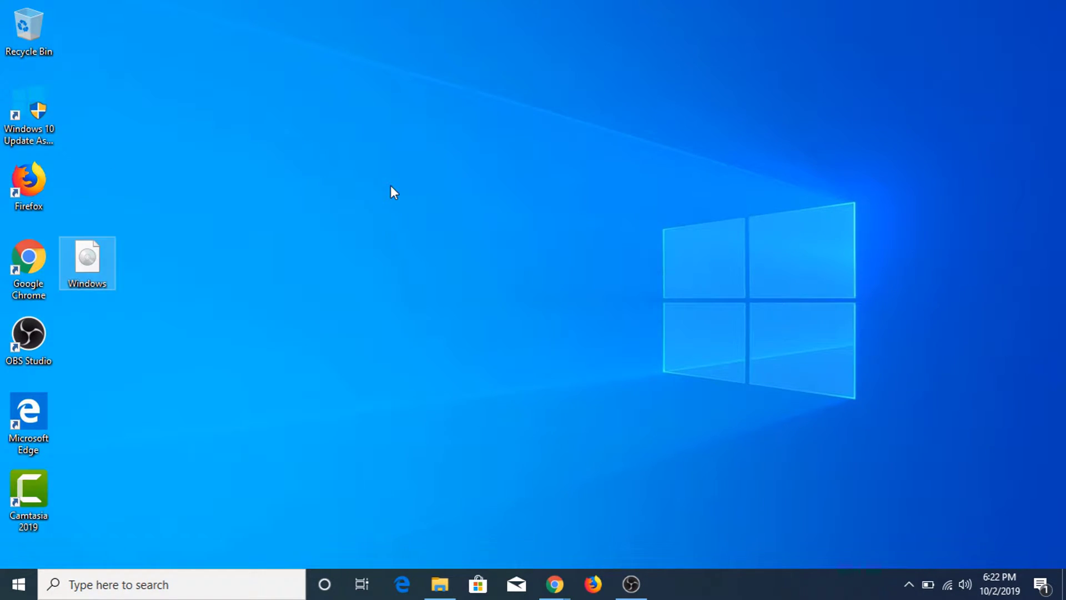
- Confirm in This PC that SONY USB (G:) is empty with 14.4 GB free
{"action": "left_click", "coordinate": [440, 585]}
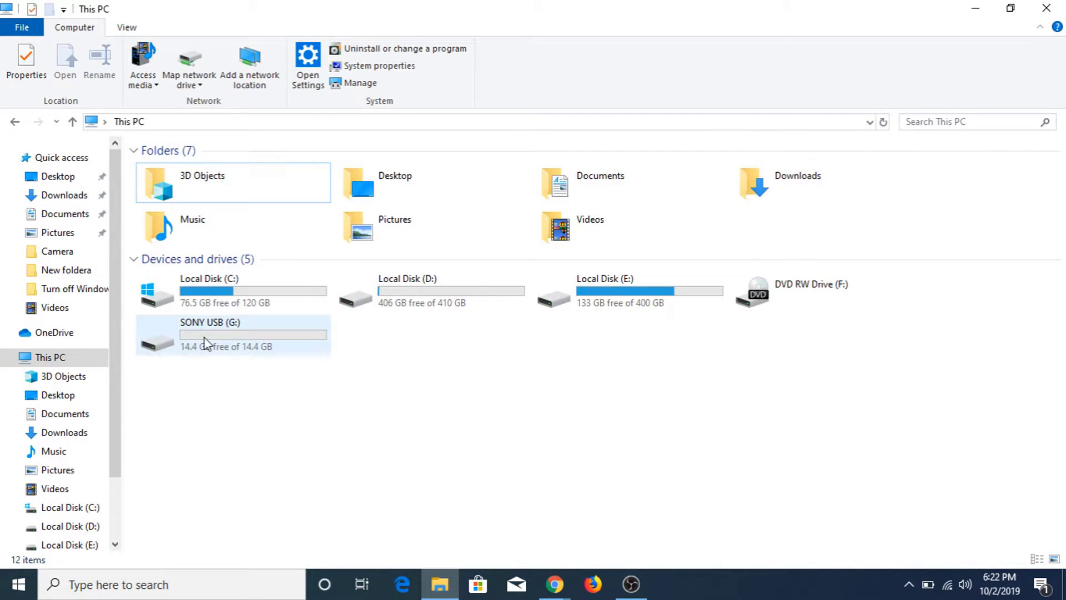
{"action": "left_click", "coordinate": [188, 364]}
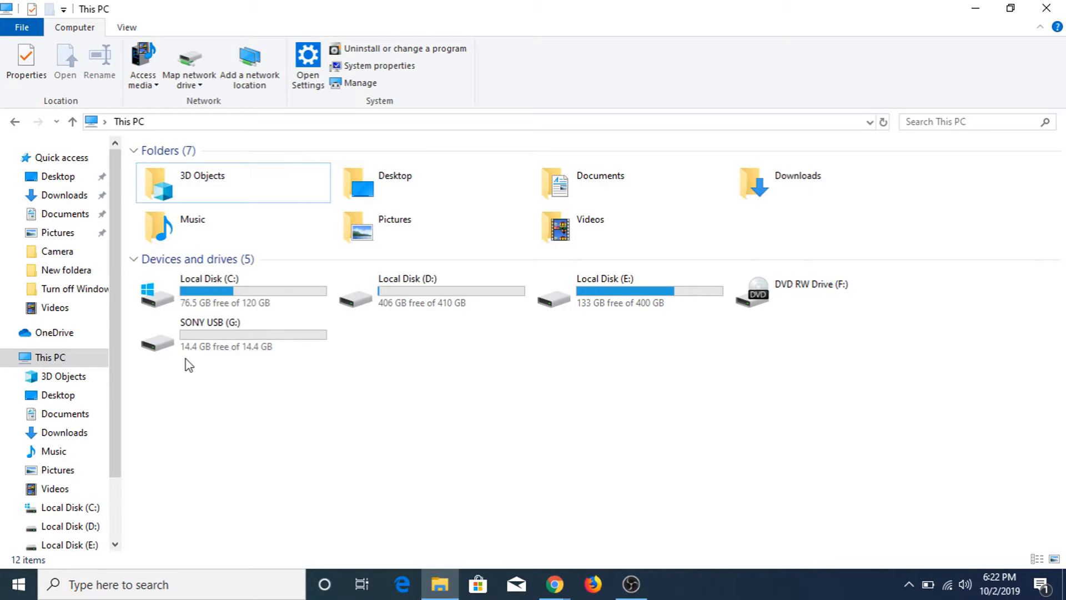
{"action": "mouse_move", "coordinate": [208, 356]}
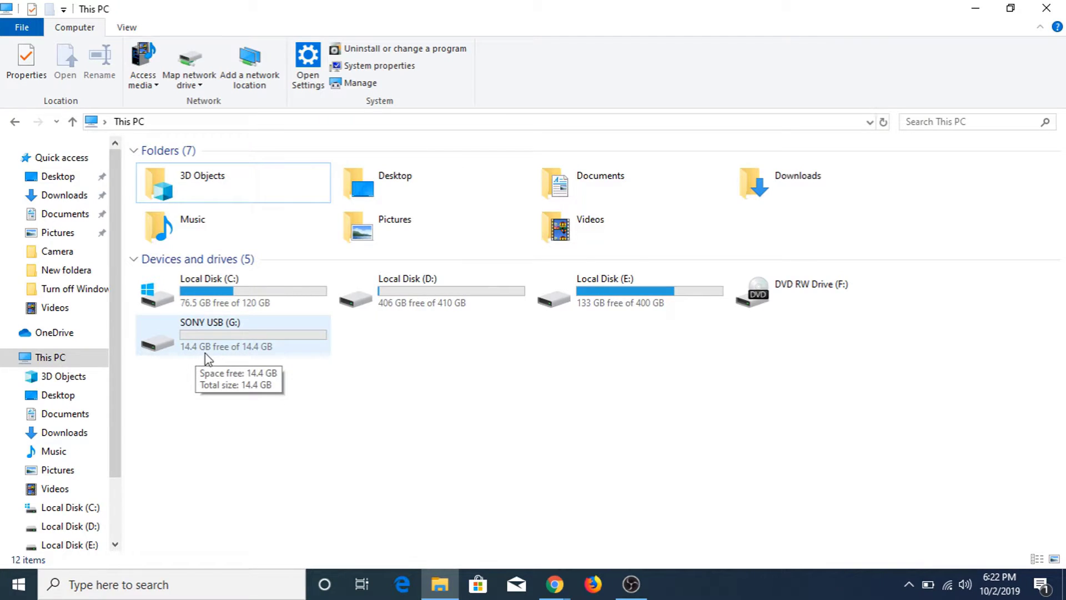
{"action": "mouse_move", "coordinate": [256, 329]}
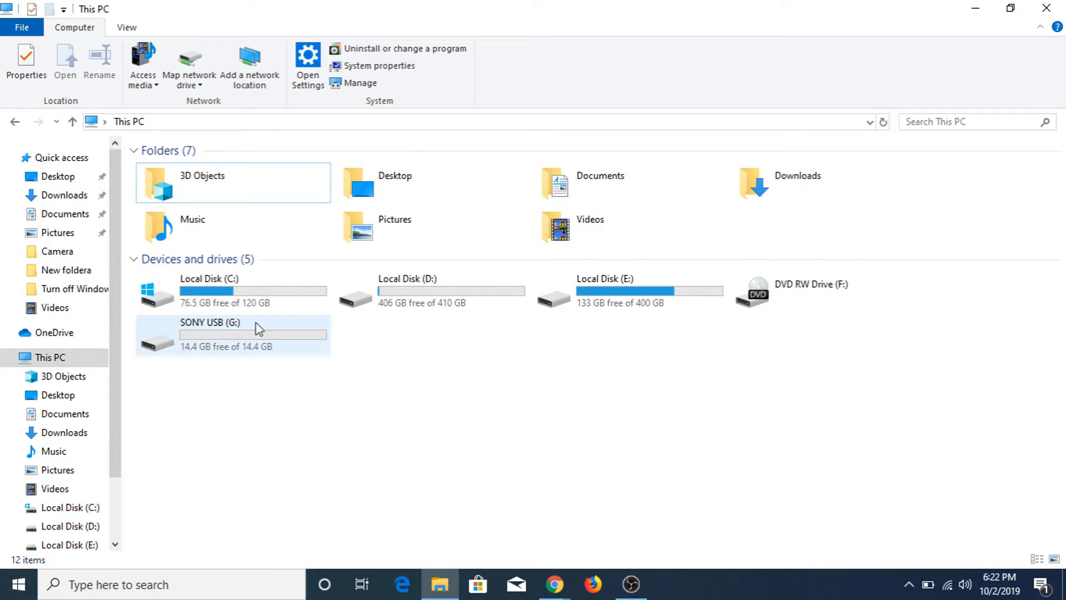
{"action": "double_click", "coordinate": [231, 333]}
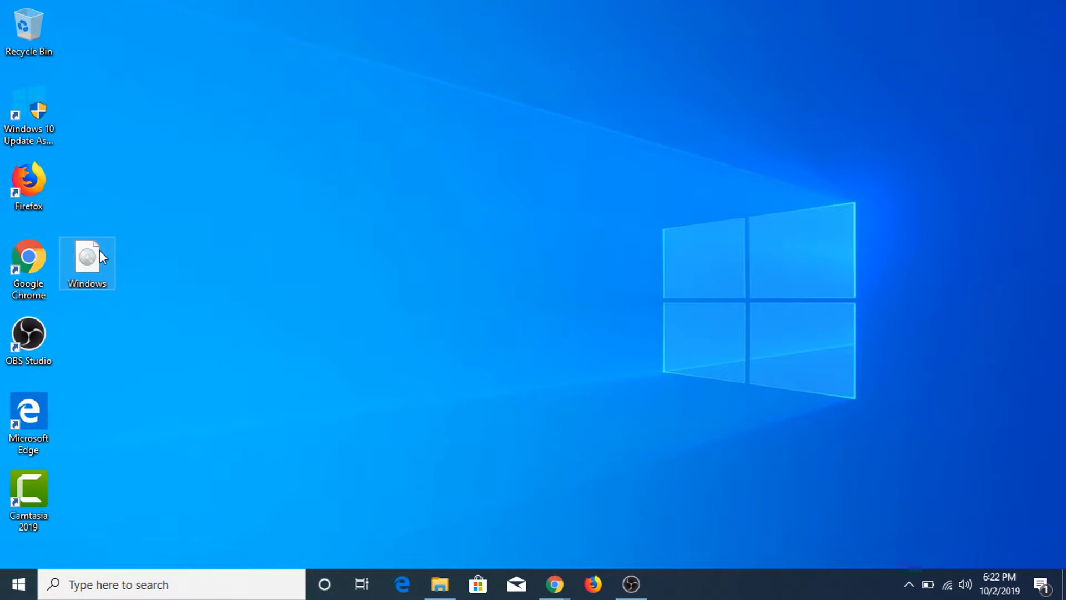
- Attempt to paste the 4.45 GB Windows image onto the FAT32 USB and dismiss the File Too Large error
{"action": "right_click", "coordinate": [87, 264]}
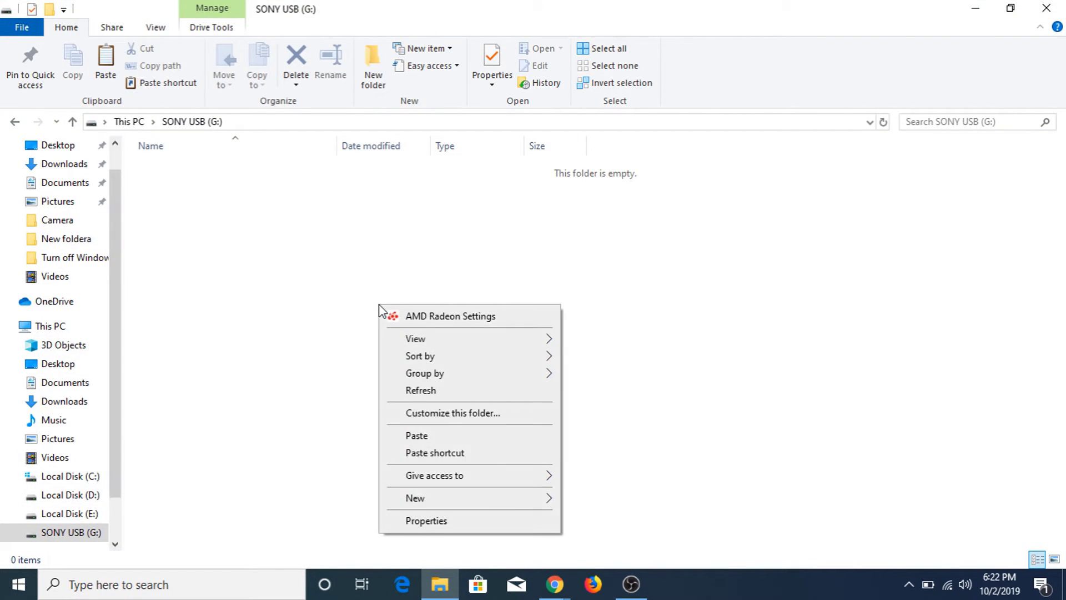
{"action": "left_click", "coordinate": [417, 436]}
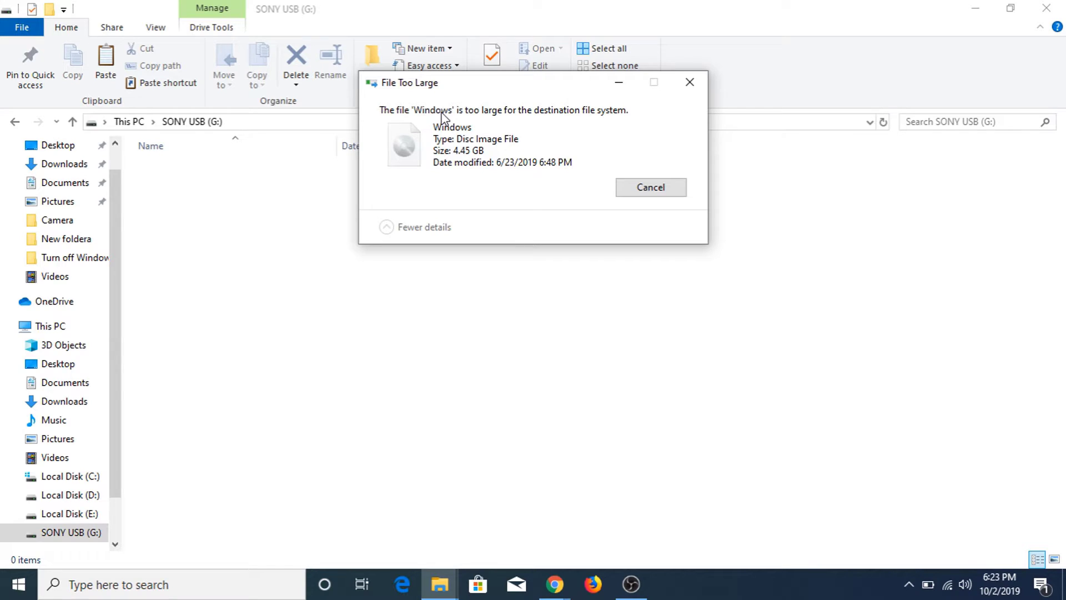
{"action": "mouse_move", "coordinate": [555, 121]}
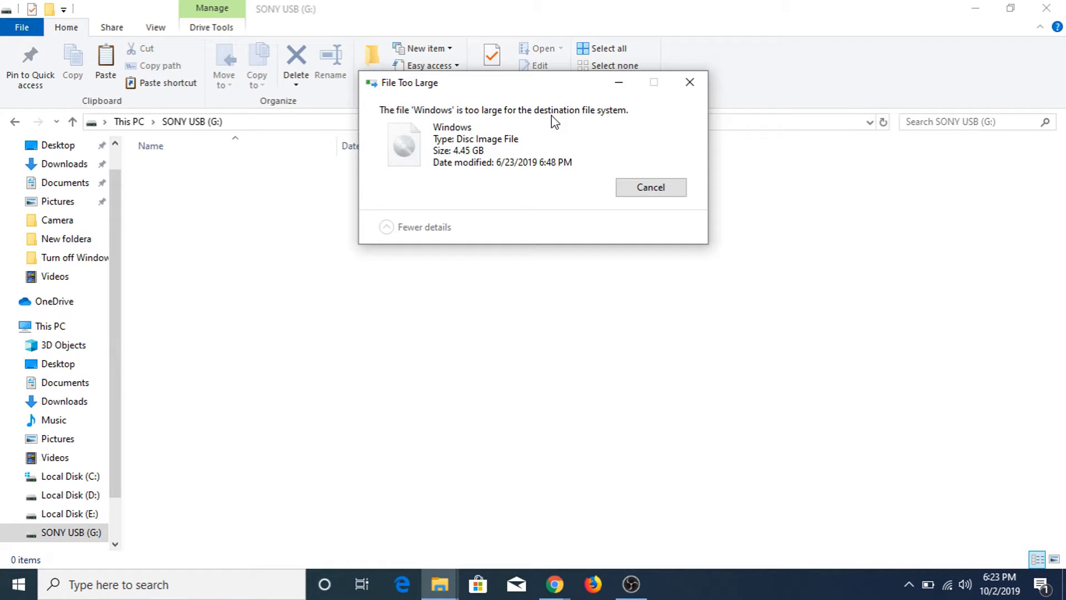
{"action": "mouse_move", "coordinate": [628, 168]}
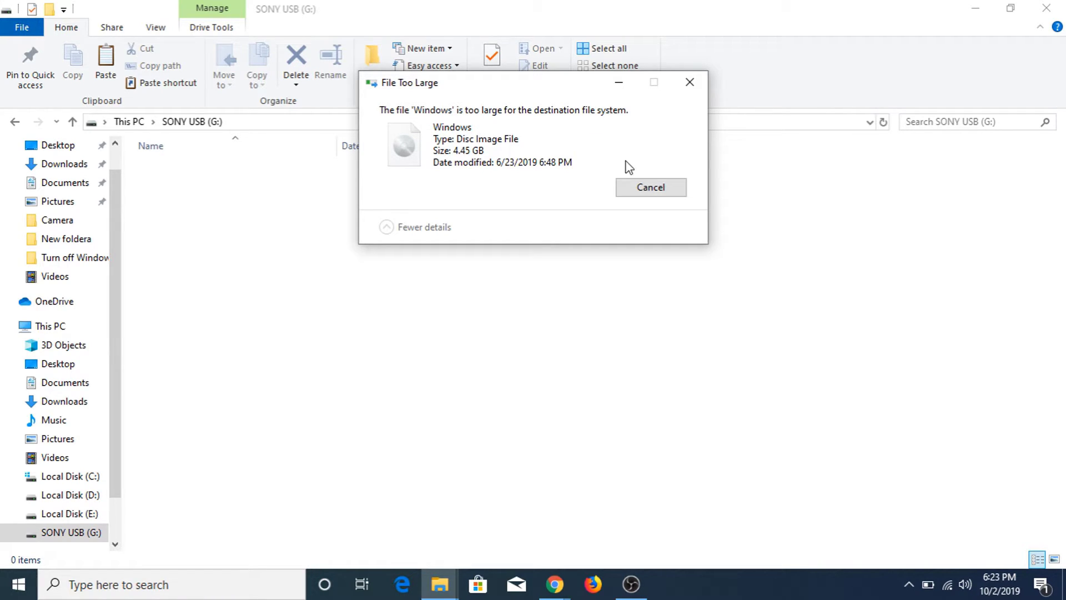
{"action": "left_click", "coordinate": [649, 187]}
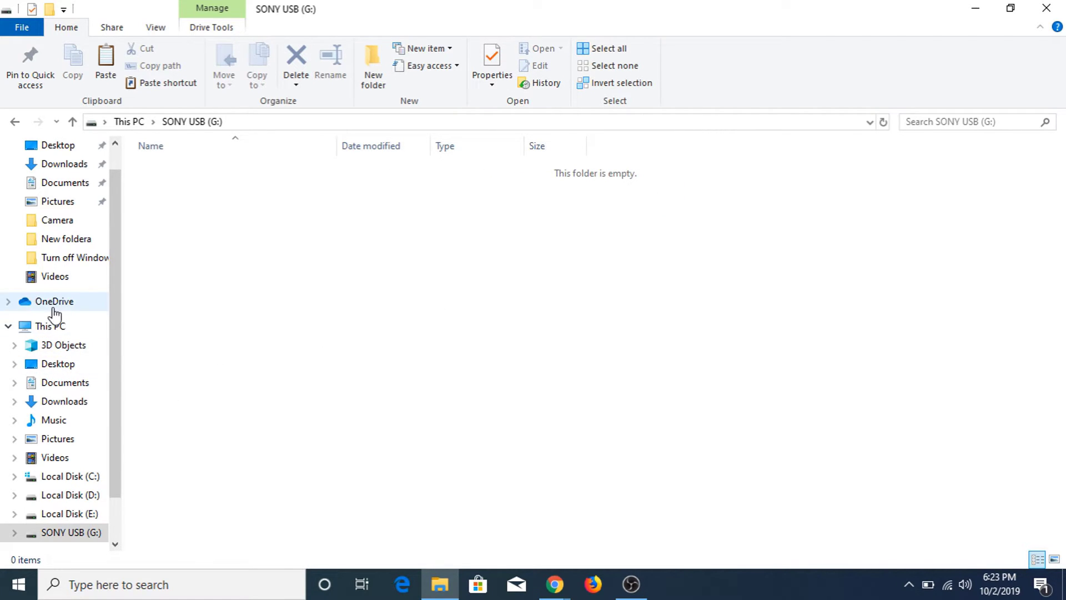
- Choose NTFS as the file system for SONY USB (G:) in its Format settings
{"action": "left_click", "coordinate": [50, 325]}
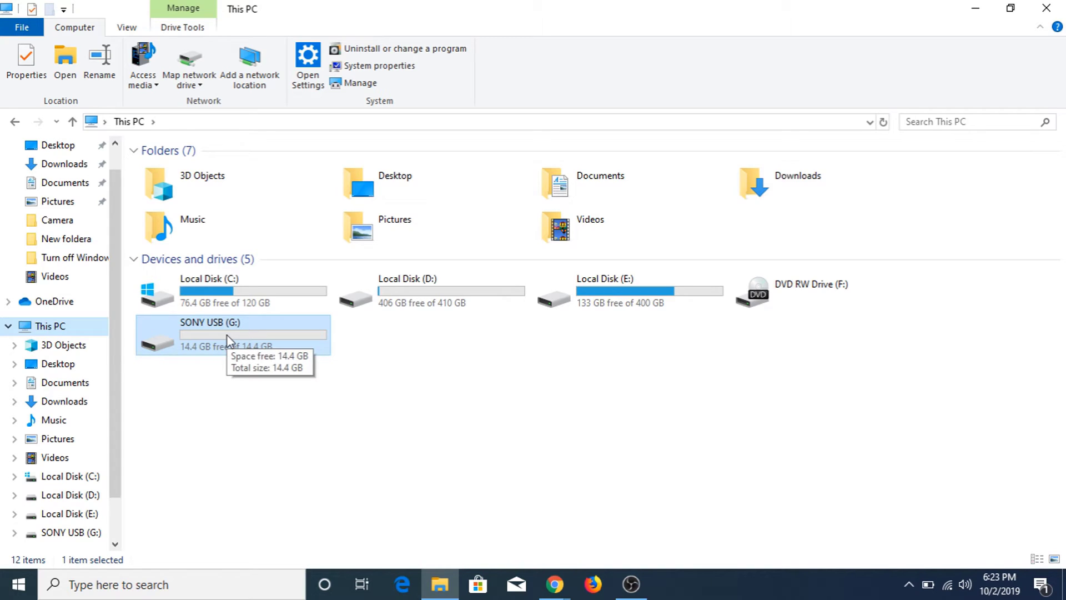
{"action": "right_click", "coordinate": [228, 336]}
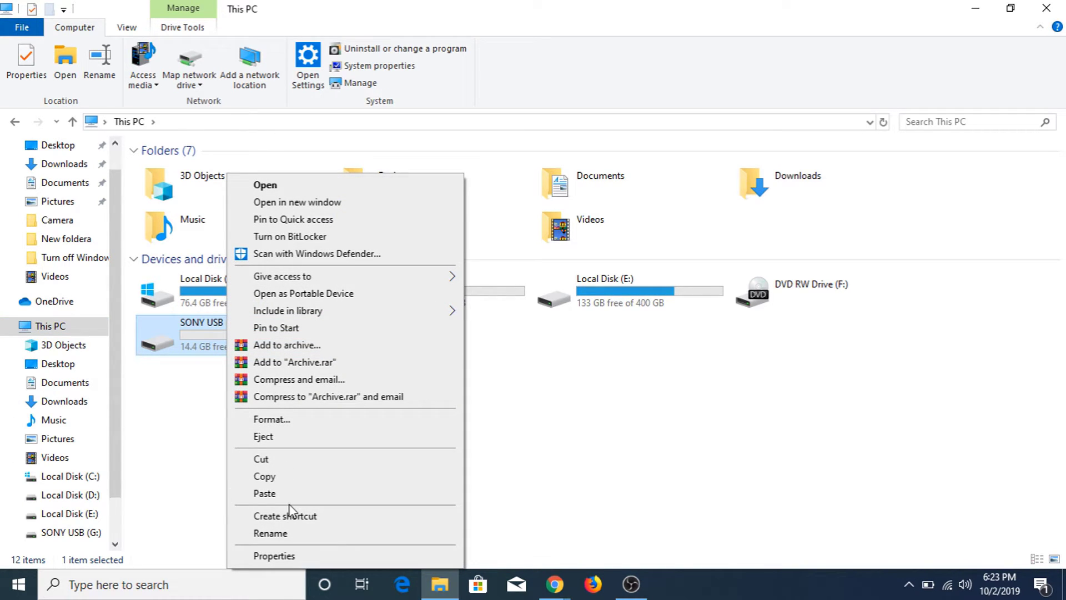
{"action": "left_click", "coordinate": [271, 419]}
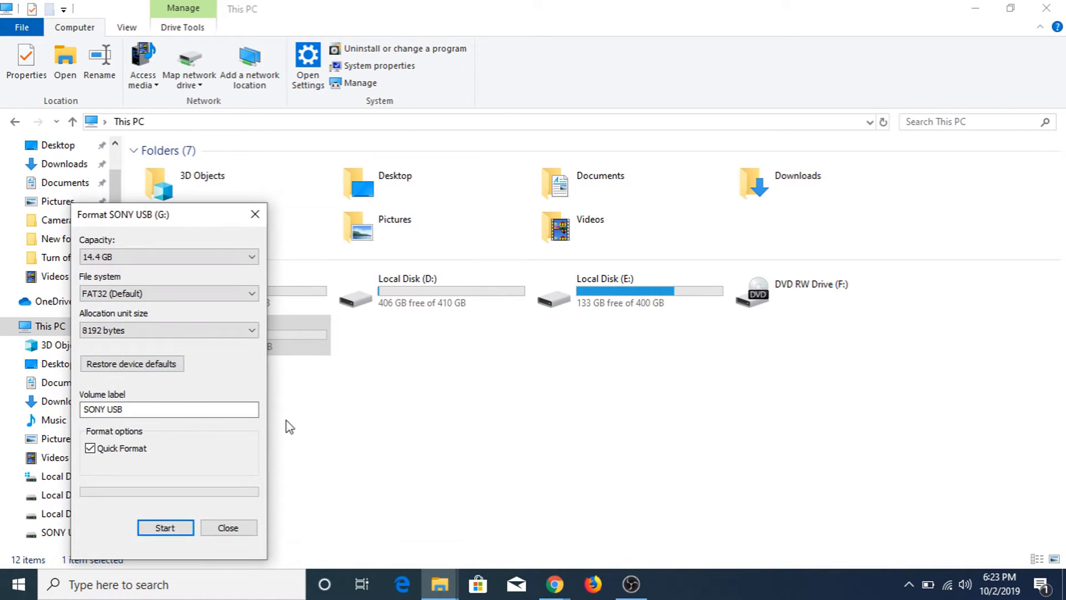
{"action": "left_click", "coordinate": [168, 294]}
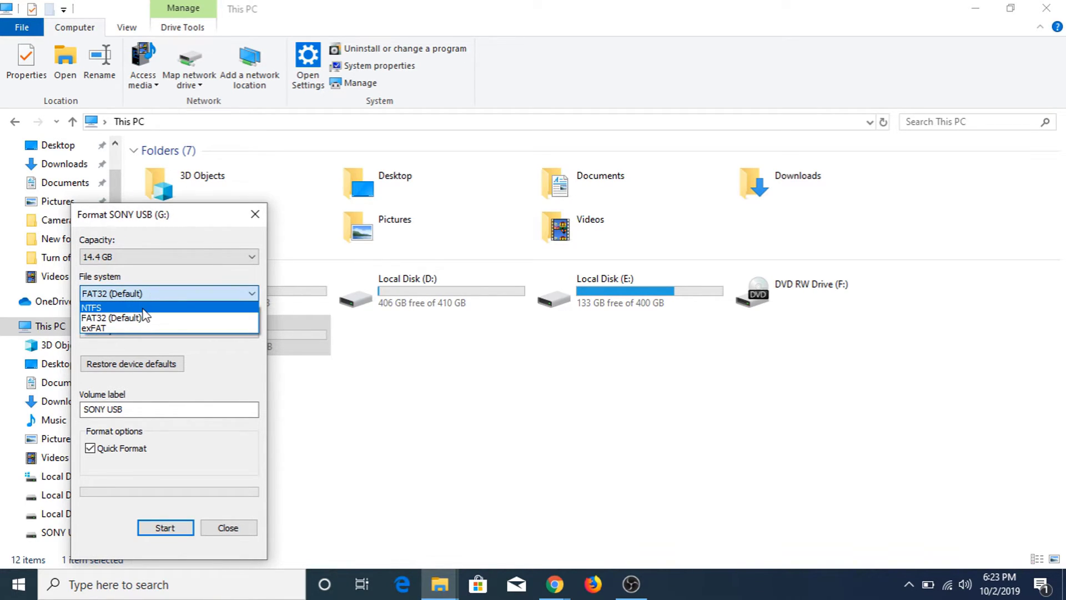
{"action": "left_click", "coordinate": [92, 308]}
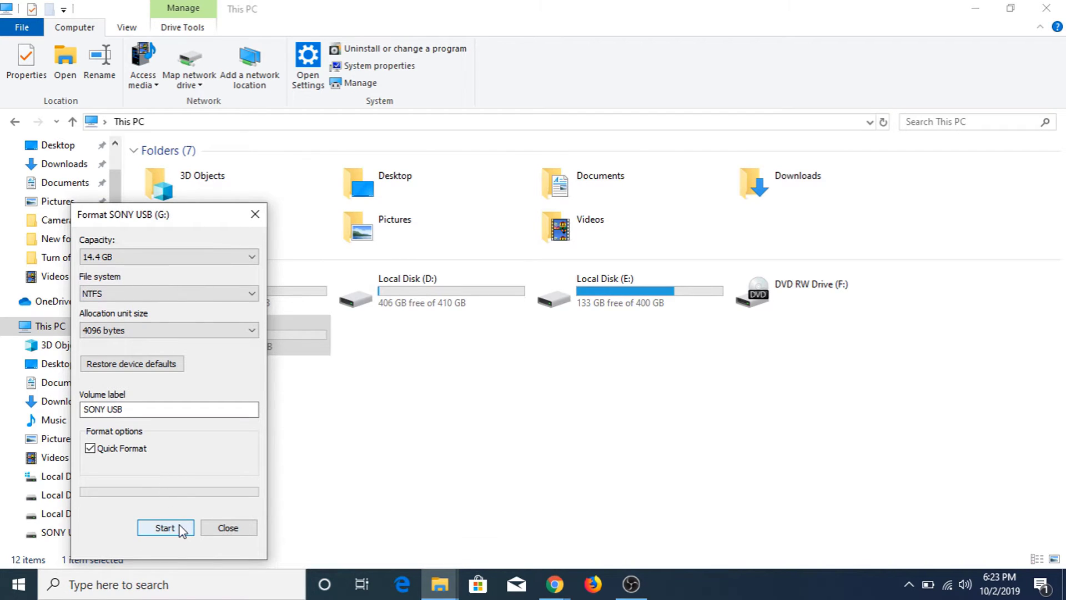
- Run the quick format, confirming data erasure and the completion notice
{"action": "left_click", "coordinate": [165, 527]}
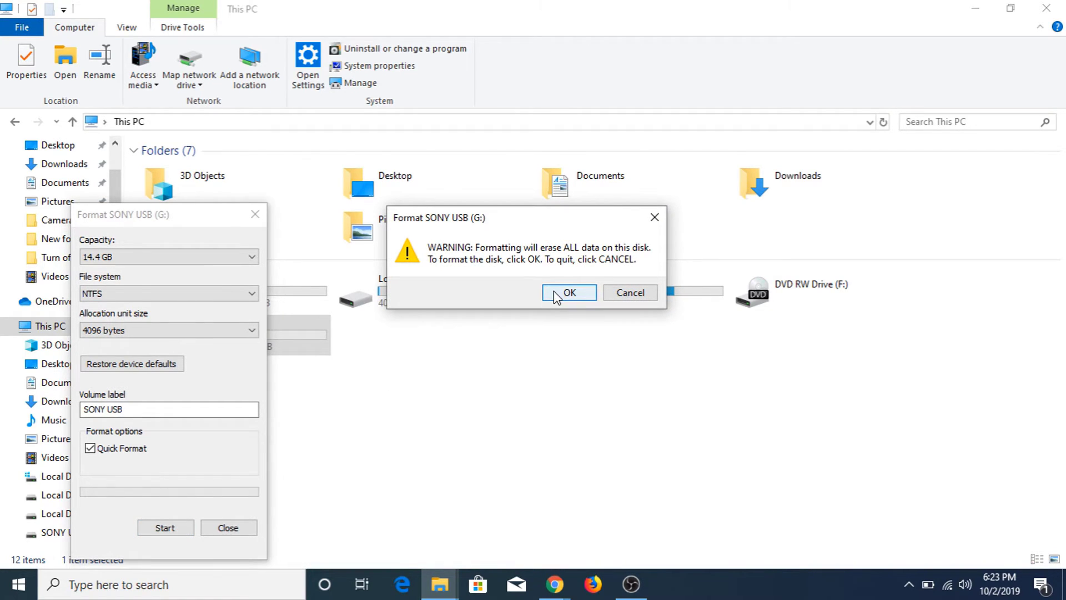
{"action": "left_click", "coordinate": [569, 293]}
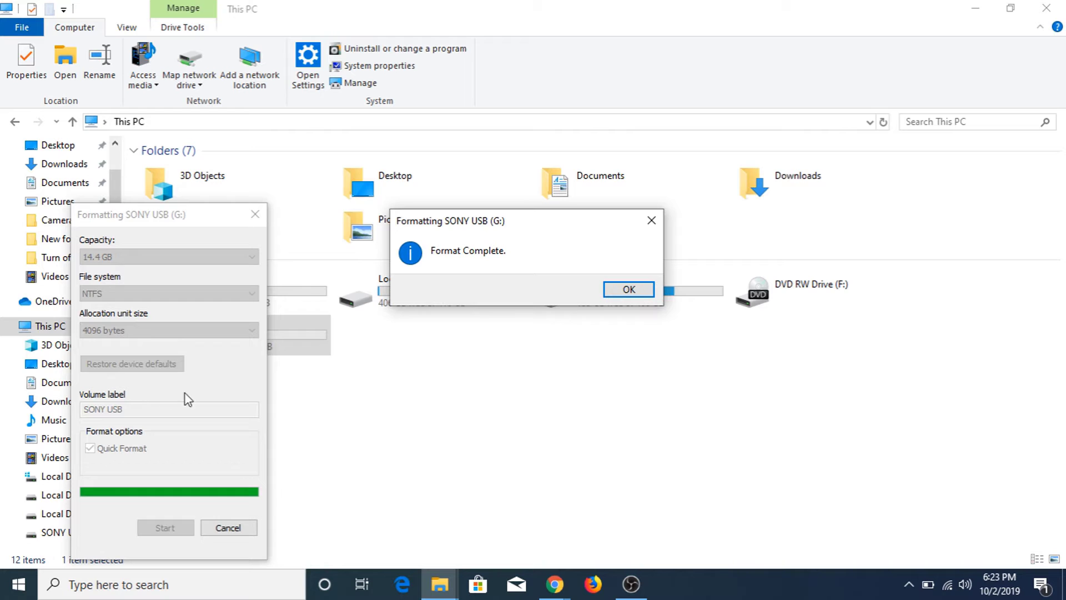
{"action": "left_click", "coordinate": [627, 289]}
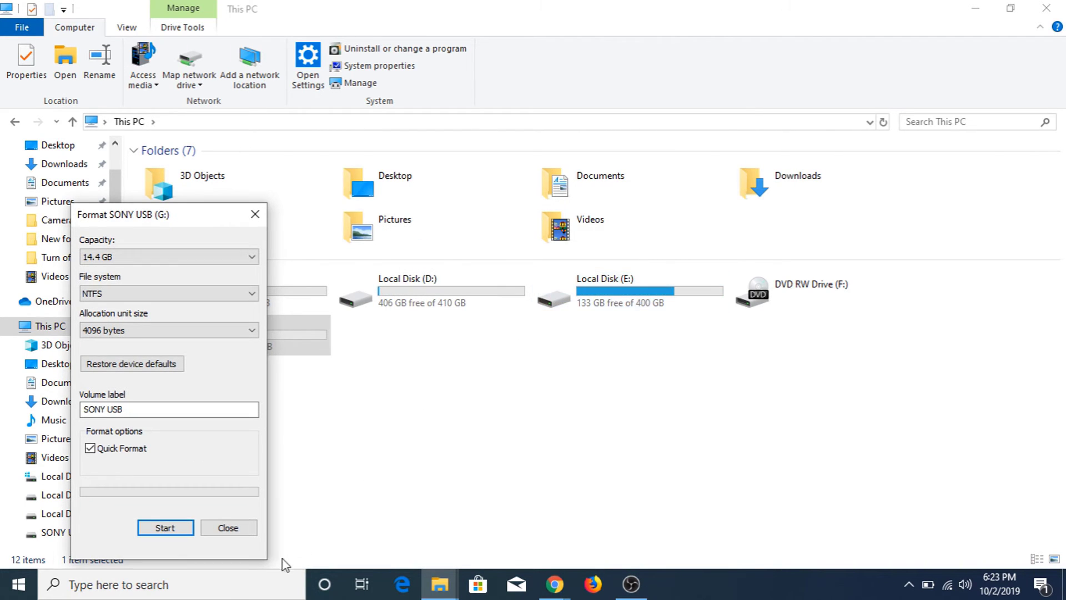
{"action": "left_click", "coordinate": [228, 528]}
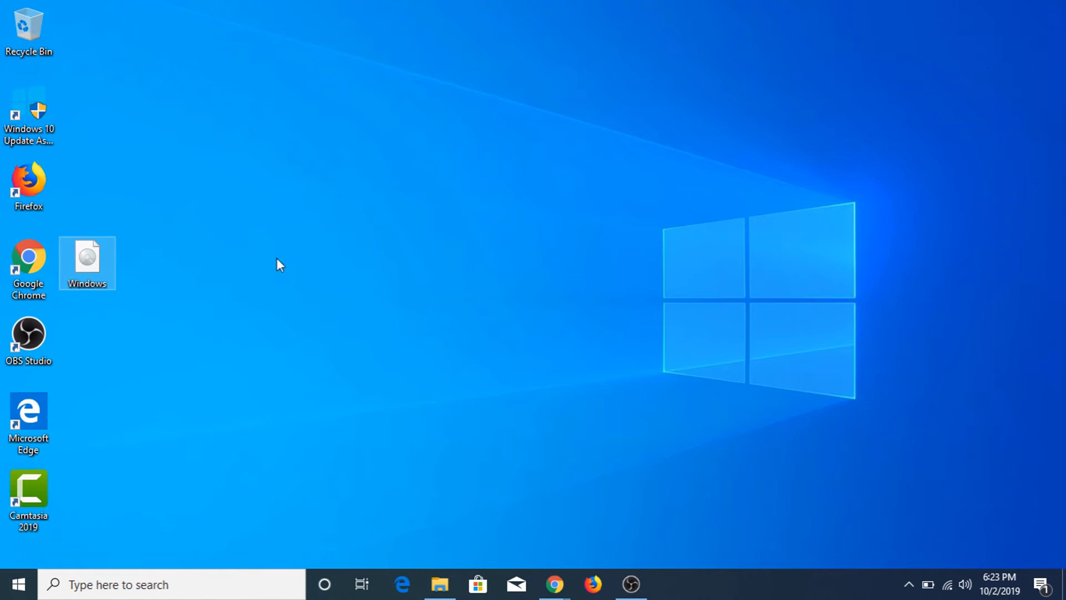
- Copy the Windows ISO from the desktop and paste it onto the NTFS SONY USB (G:)
{"action": "right_click", "coordinate": [86, 264]}
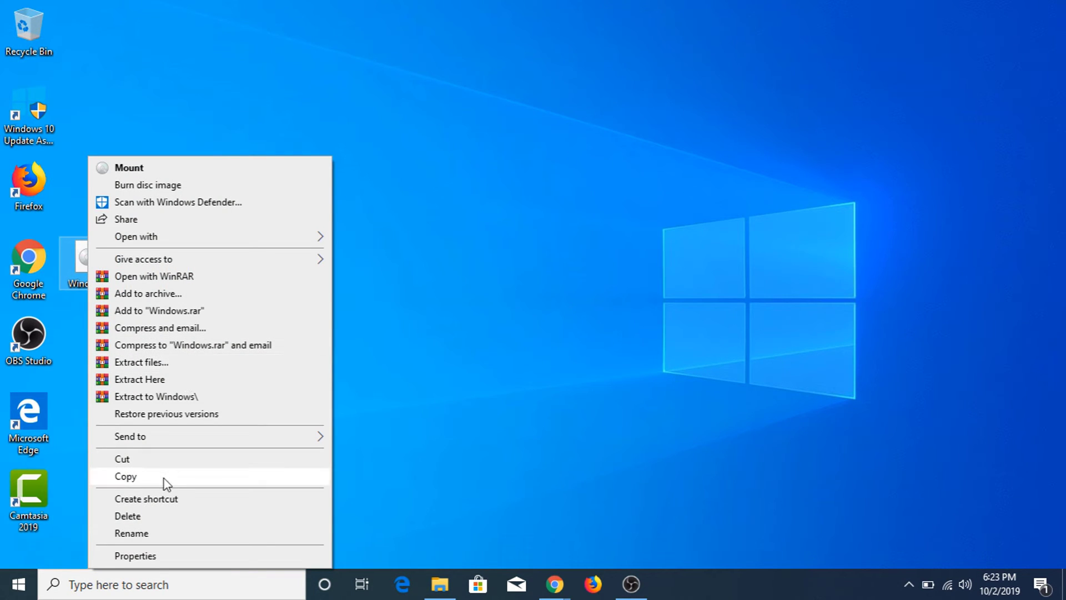
{"action": "left_click", "coordinate": [439, 584]}
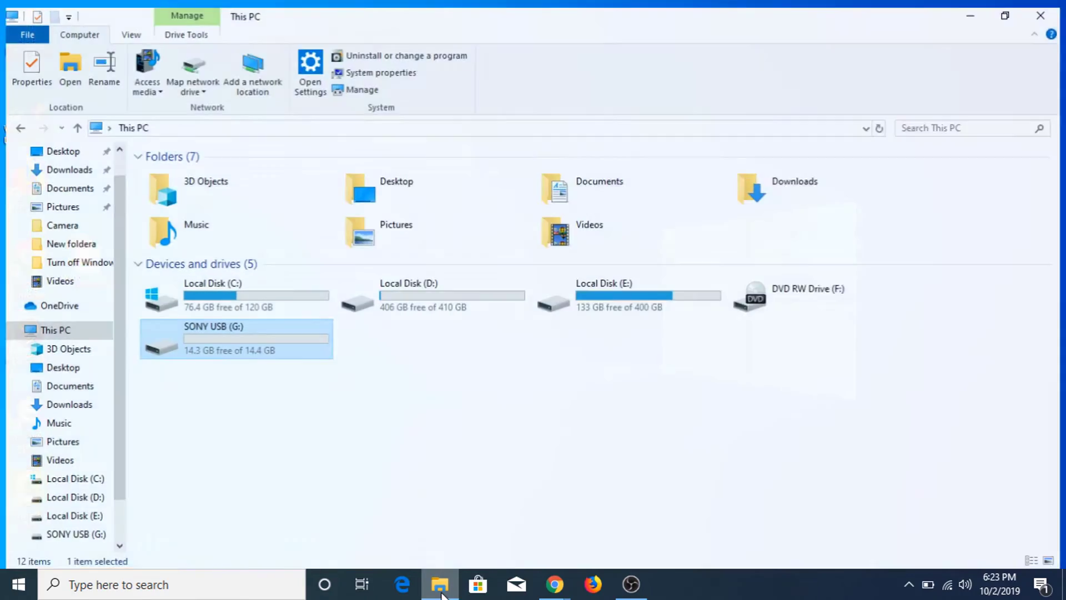
{"action": "double_click", "coordinate": [213, 337]}
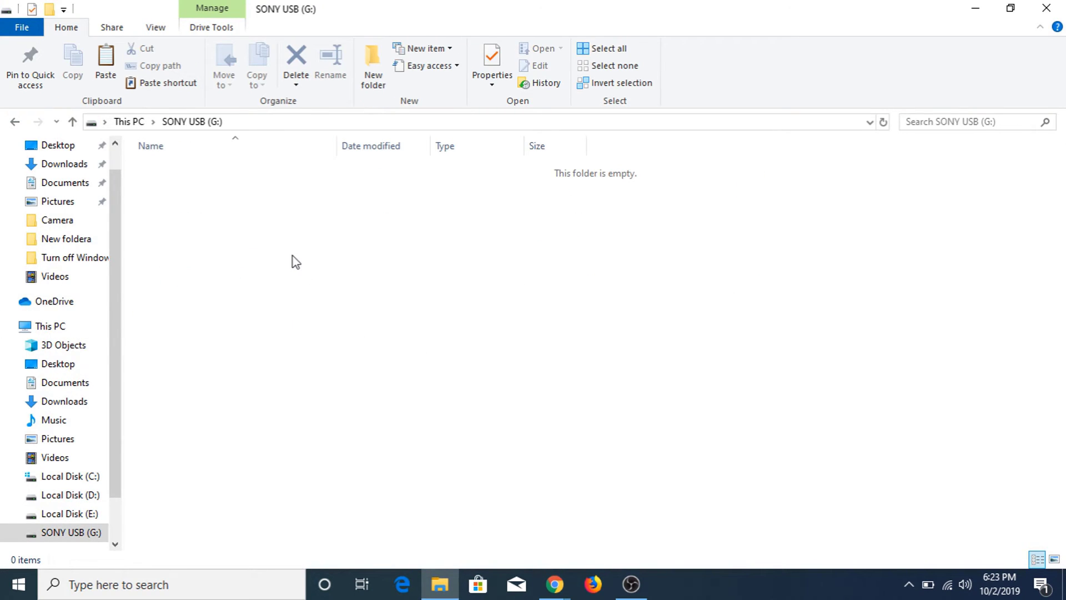
{"action": "right_click", "coordinate": [296, 261]}
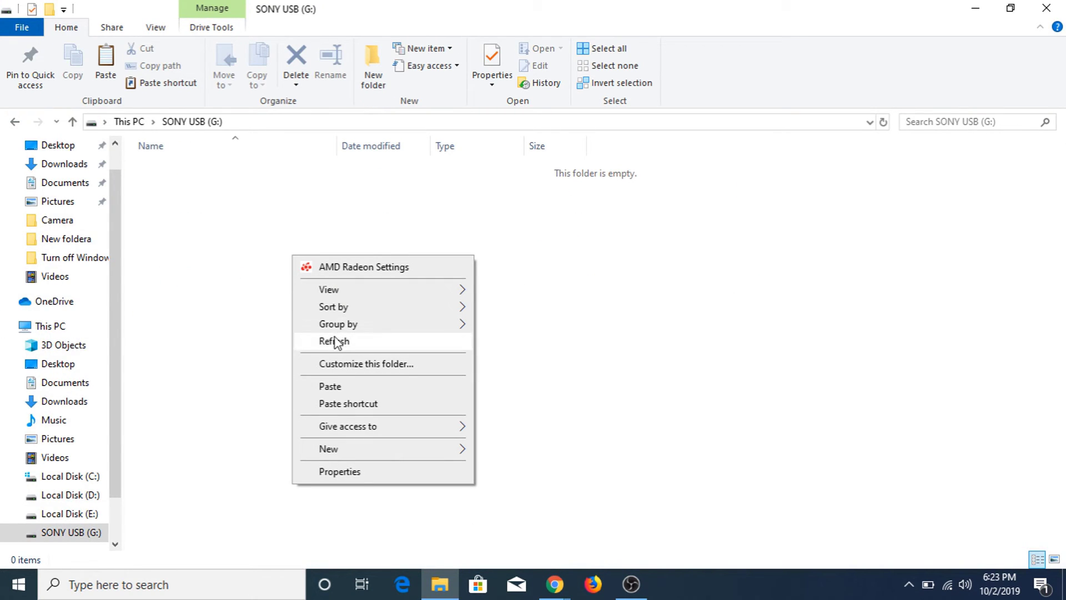
{"action": "left_click", "coordinate": [329, 386]}
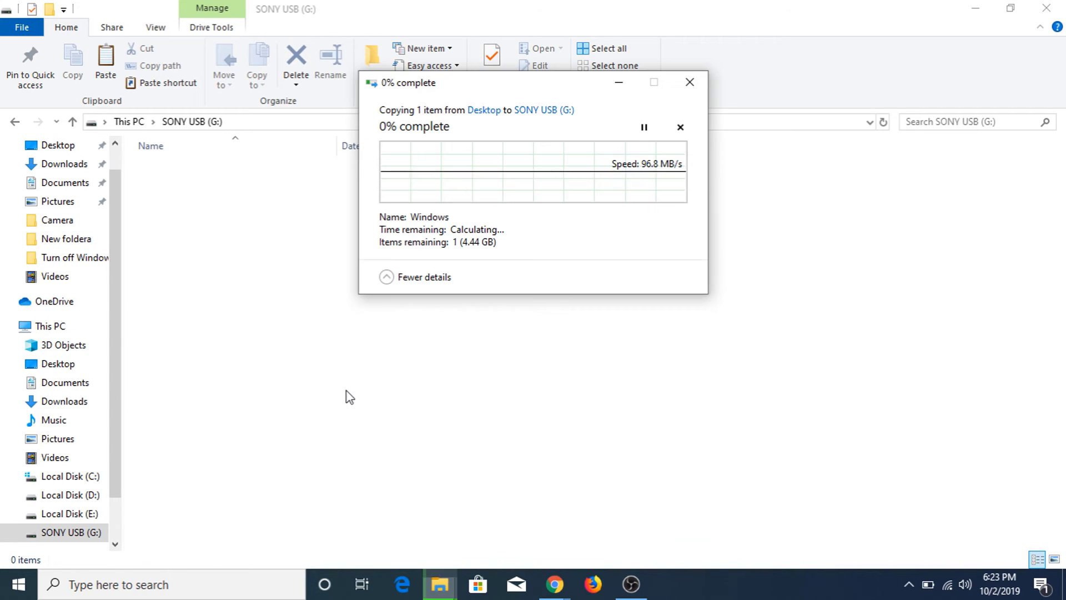